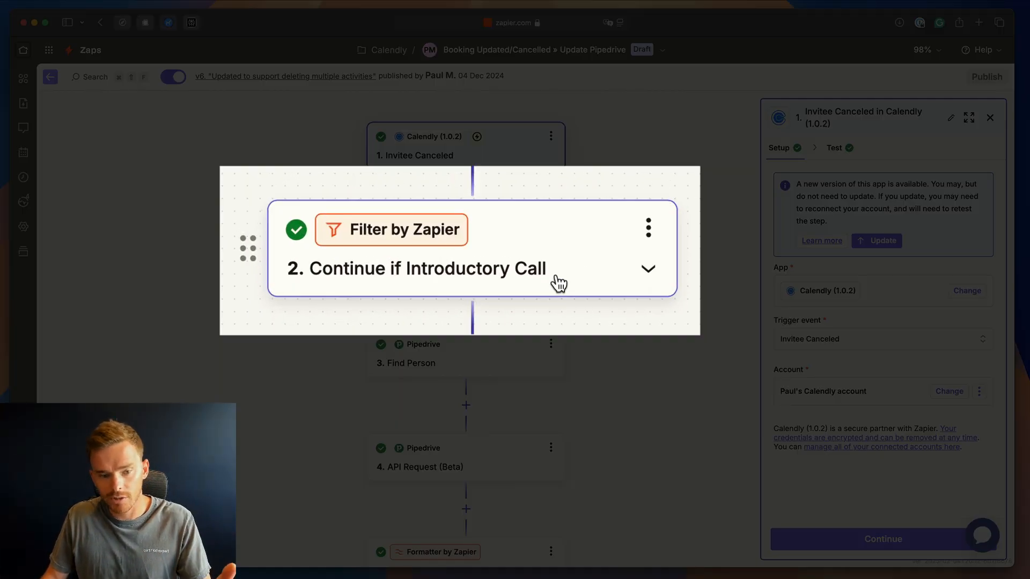
{"action": "mouse_move", "coordinate": [557, 284]}
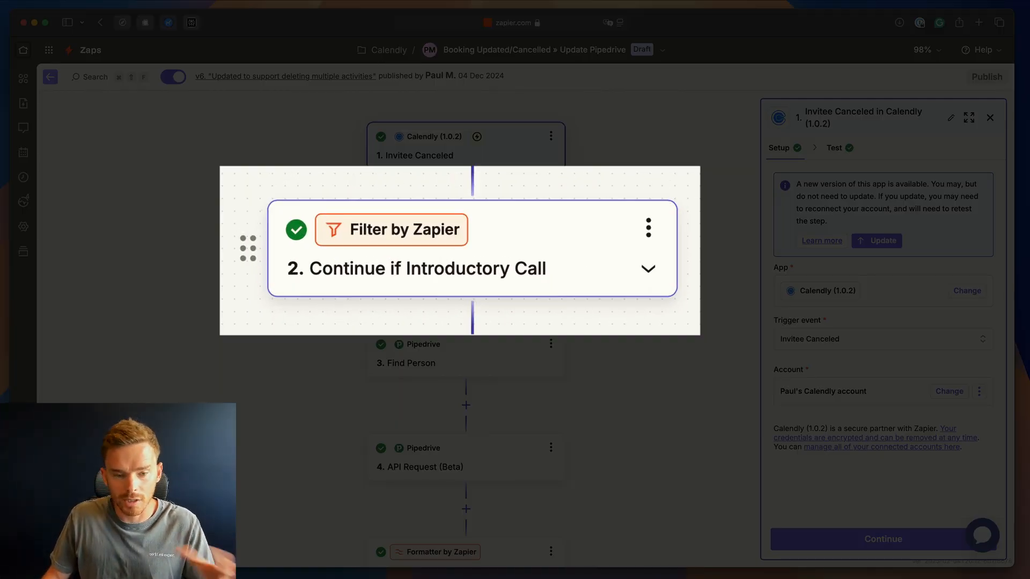
- Scroll past the open-deal and matching-activity paths to the ChatGPT reschedule check
{"action": "scroll", "scroll_direction": "down", "scroll_amount": 3}
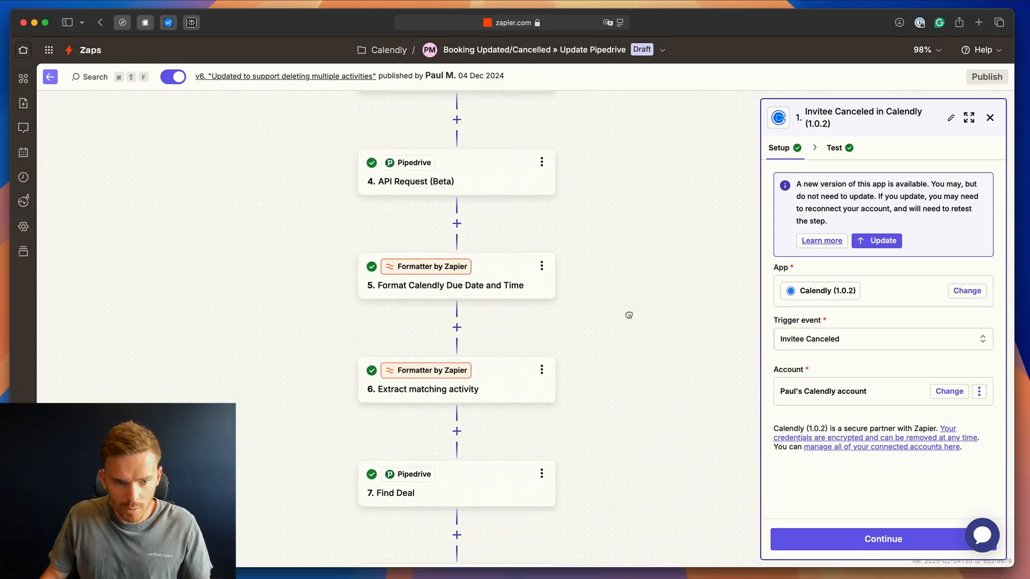
{"action": "scroll", "scroll_direction": "down", "scroll_amount": 3}
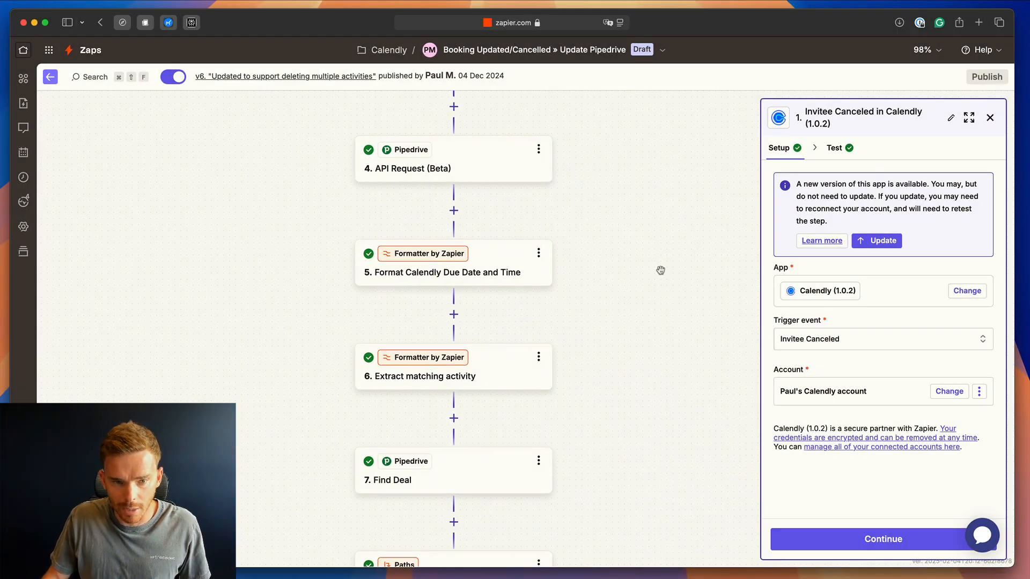
{"action": "scroll", "scroll_direction": "down", "scroll_amount": 3}
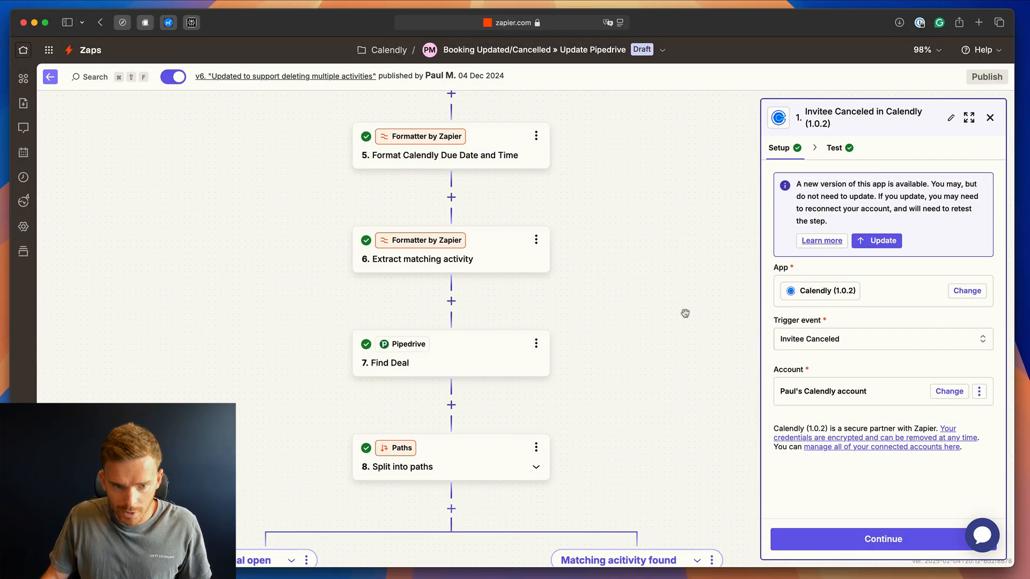
{"action": "scroll", "scroll_direction": "down", "scroll_amount": 3}
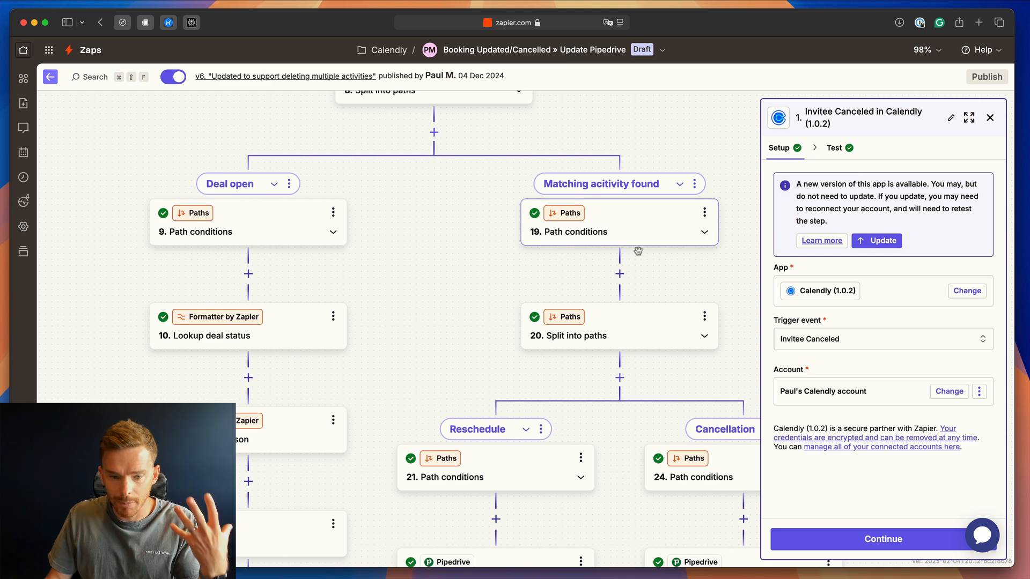
{"action": "mouse_move", "coordinate": [452, 310]}
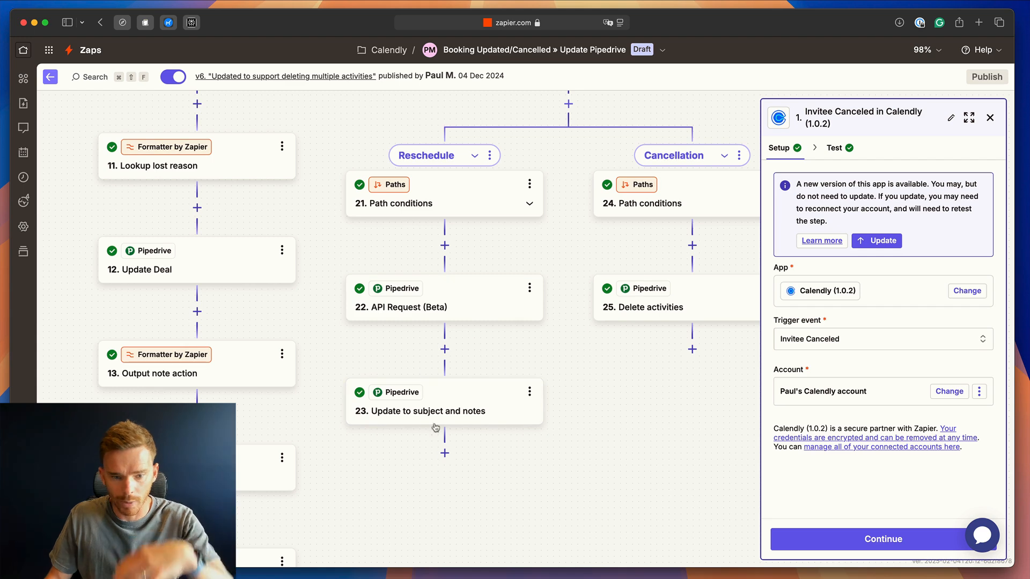
{"action": "mouse_move", "coordinate": [324, 317]}
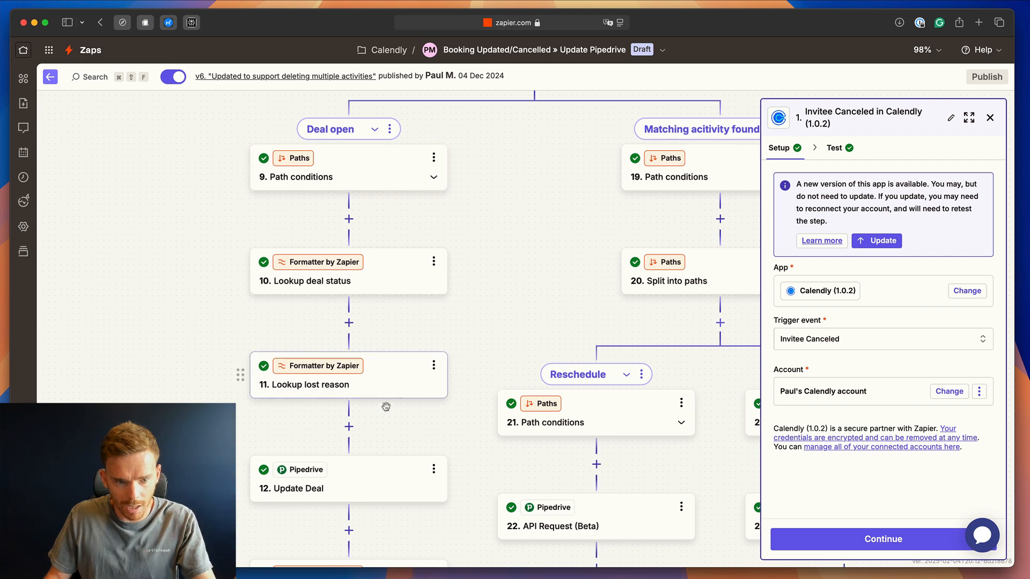
{"action": "scroll", "scroll_direction": "down", "scroll_amount": 3}
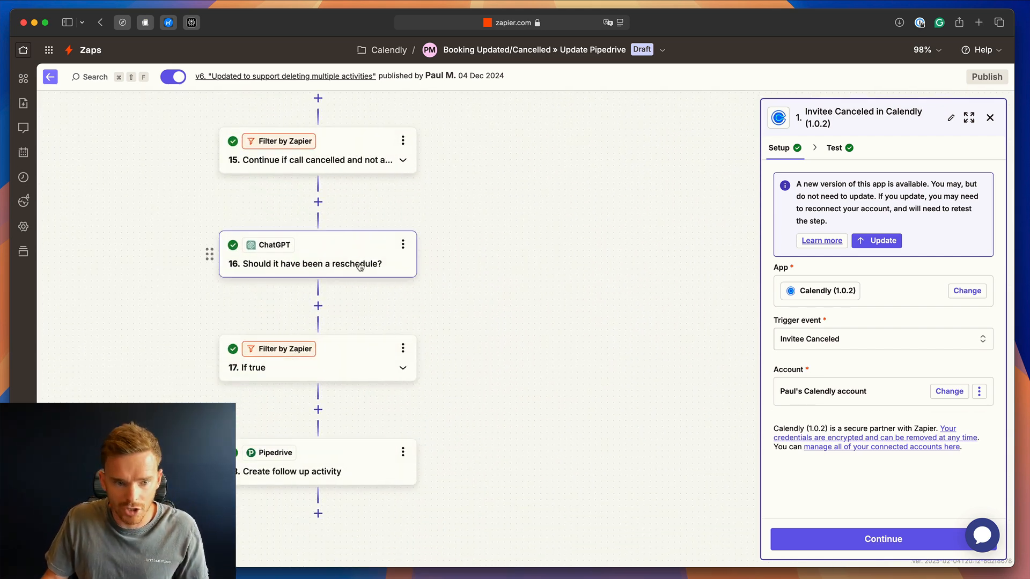
- Open the ChatGPT step and review its cancel-reason message and true/false instructions
{"action": "left_click", "coordinate": [317, 254]}
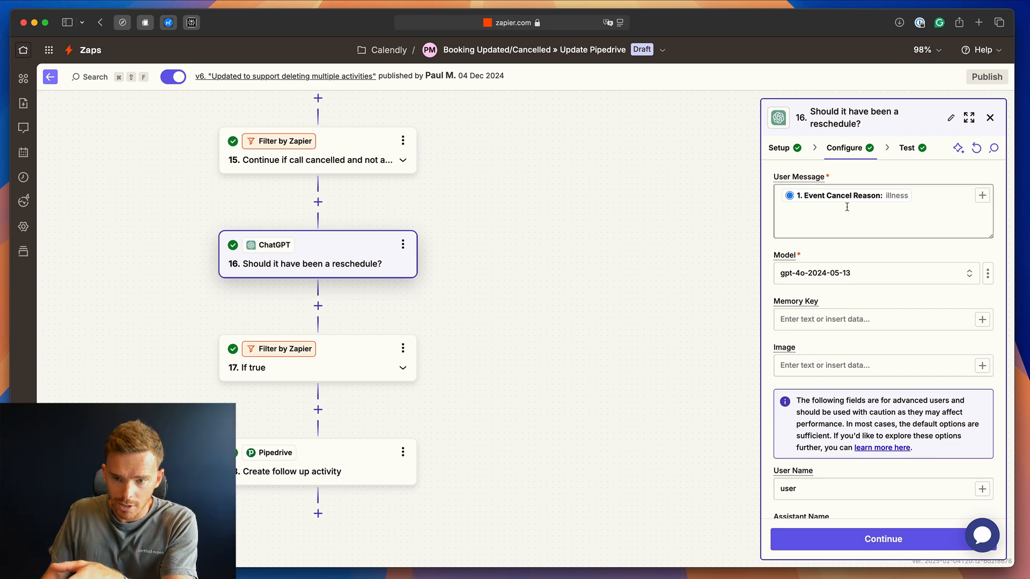
{"action": "mouse_move", "coordinate": [810, 193]}
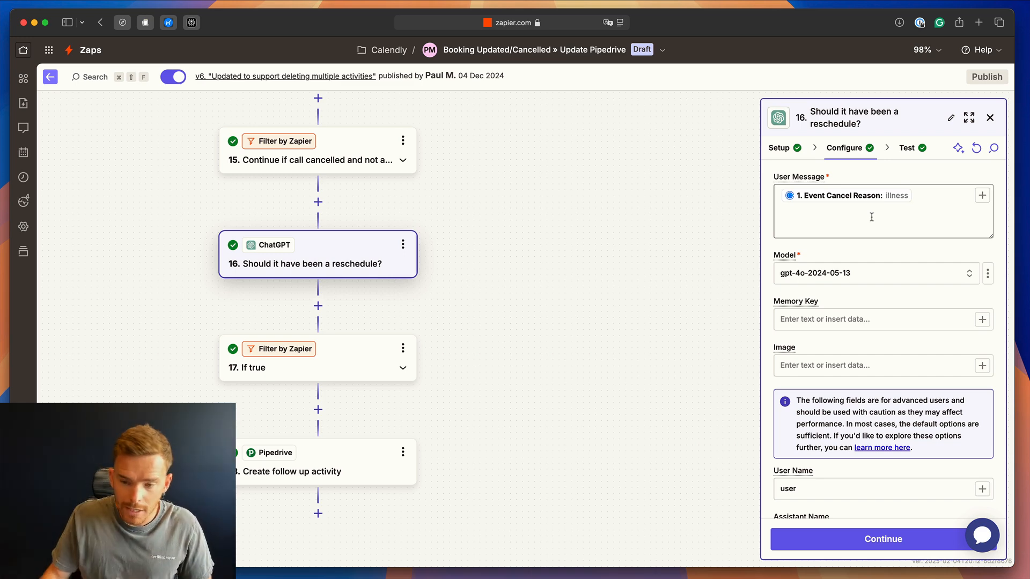
{"action": "scroll", "scroll_direction": "down", "scroll_amount": 3}
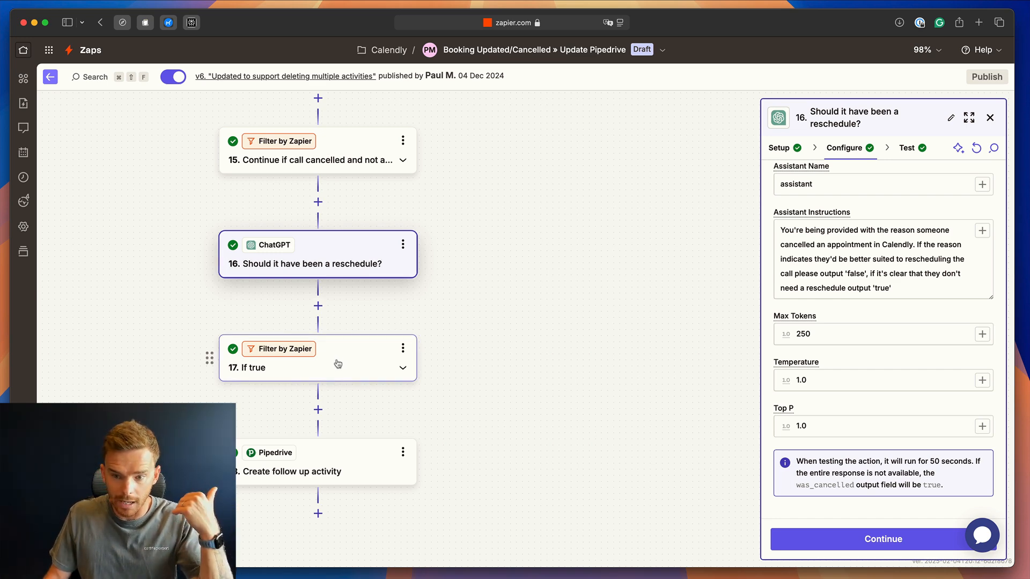
{"action": "mouse_move", "coordinate": [359, 468]}
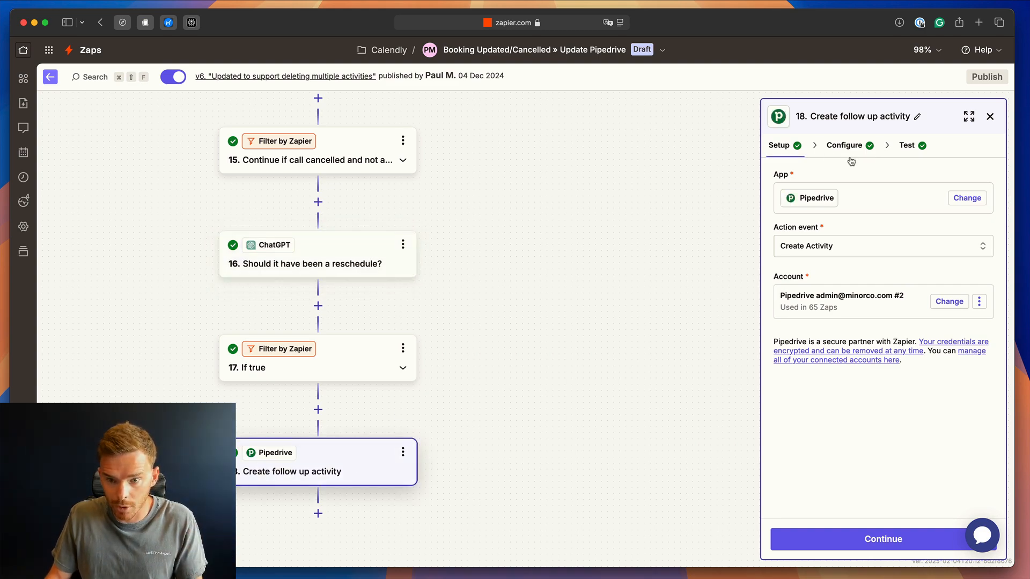
- Review the follow-up activity's Subject, Assign To, Person, Deal, Type and Due Date fields
{"action": "left_click", "coordinate": [844, 145]}
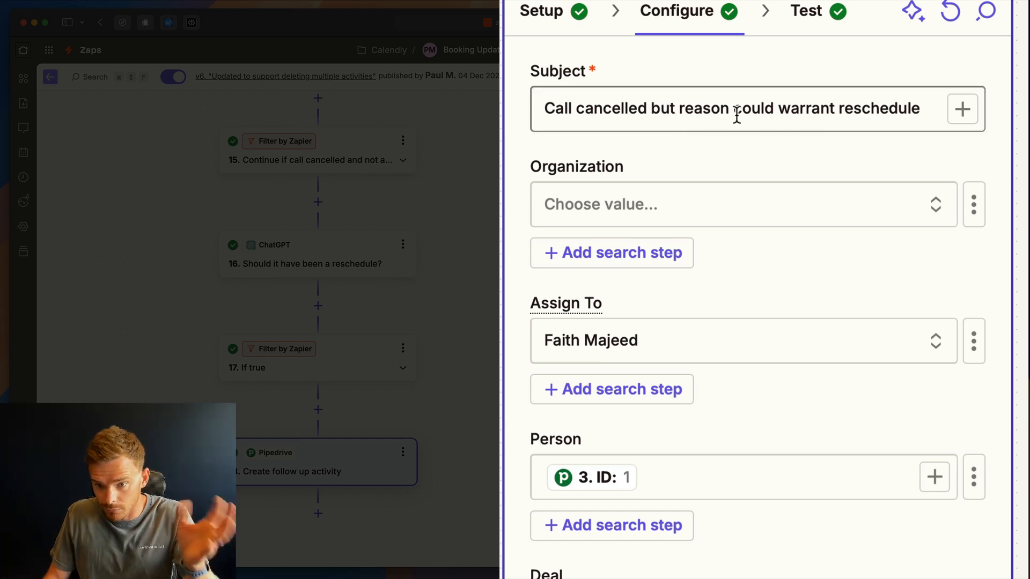
{"action": "scroll", "scroll_direction": "down", "scroll_amount": 3}
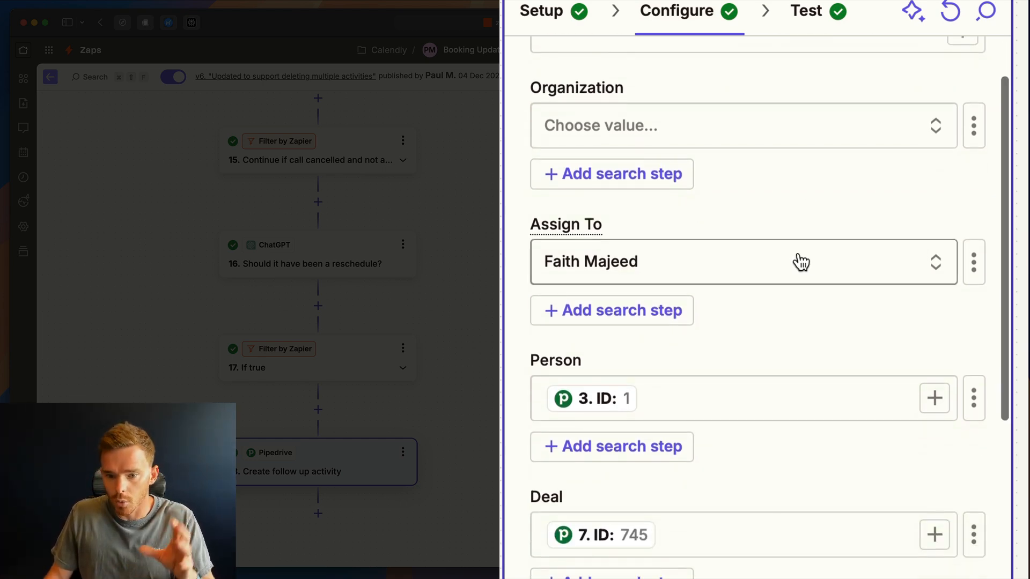
{"action": "scroll", "scroll_direction": "down", "scroll_amount": 3}
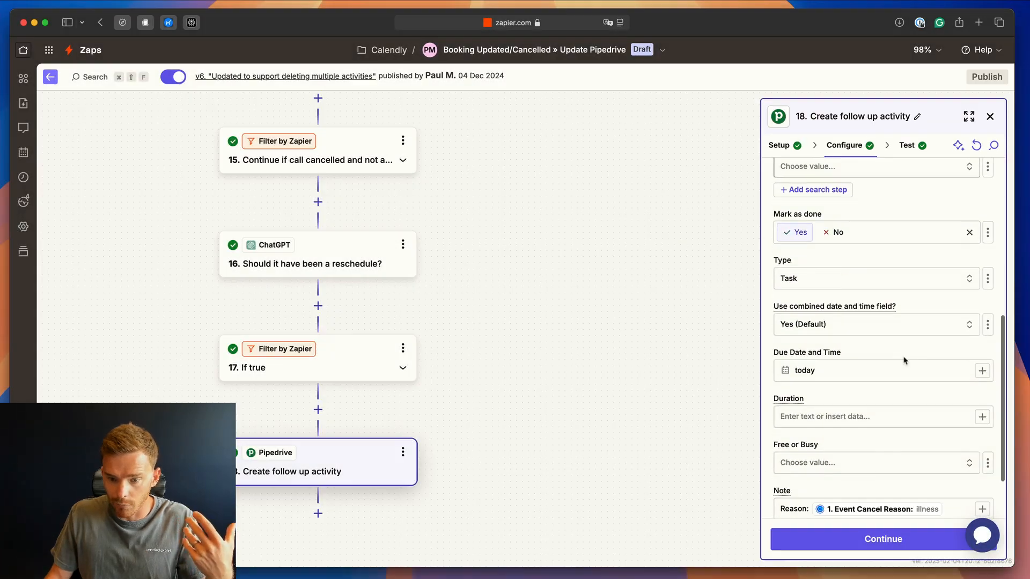